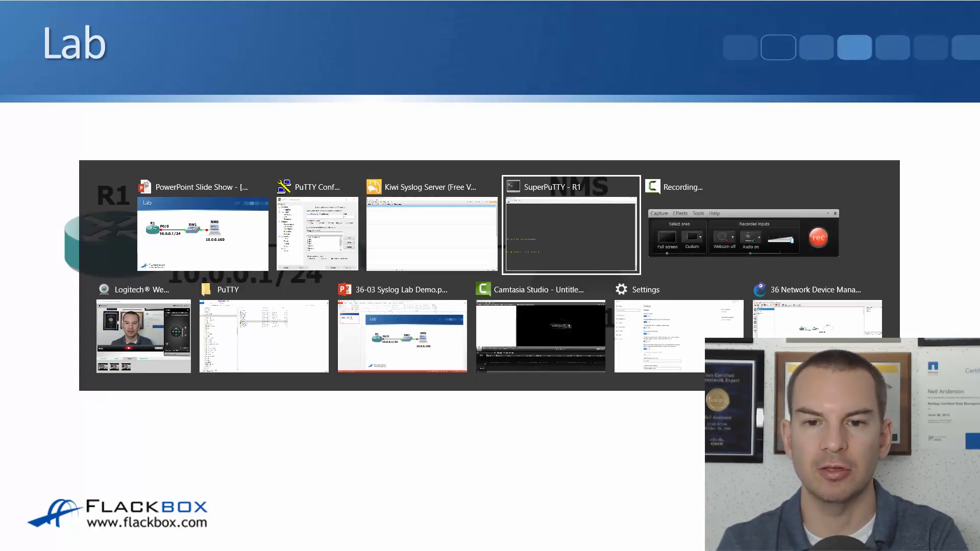
Step: Bring the R1 console tab forward in SuperPuTTY, then switch windows
left_click(570, 224)
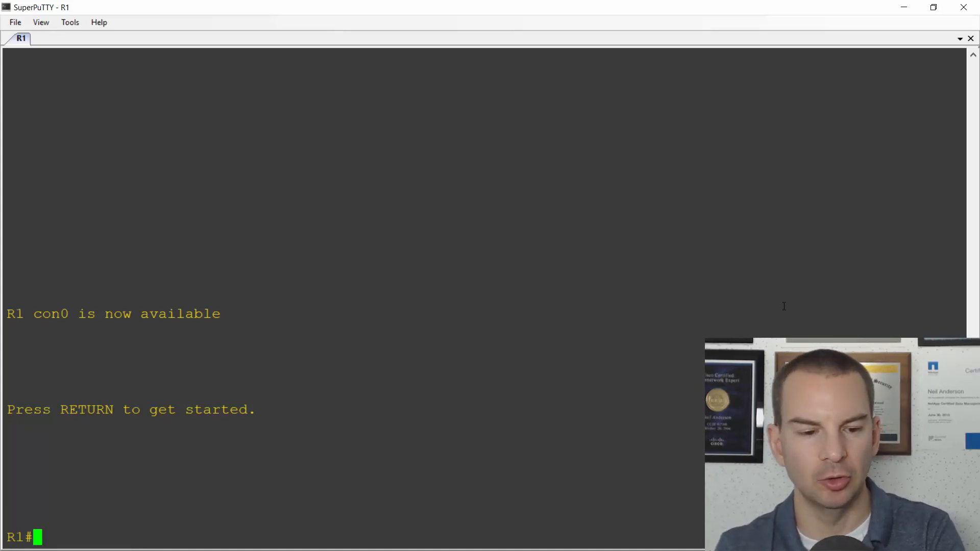
key("alt+tab")
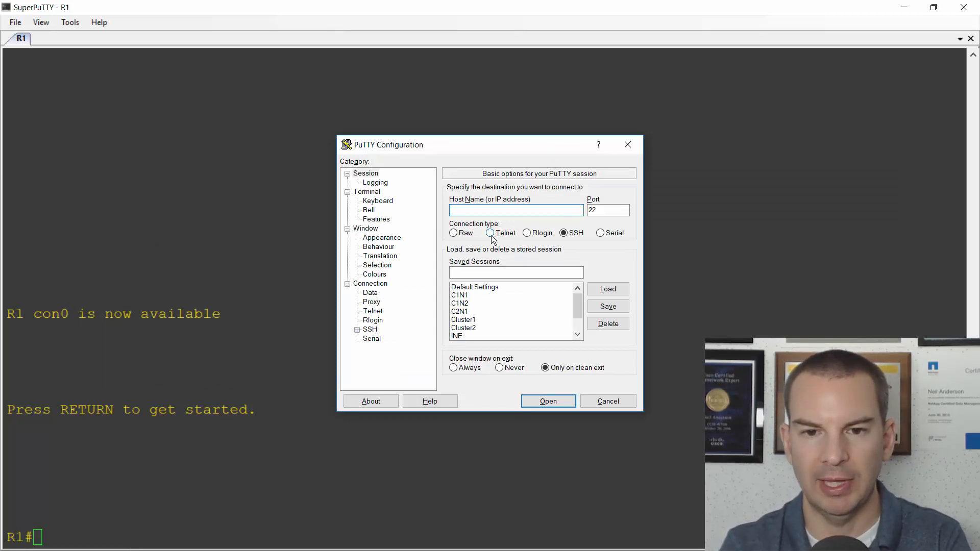
Step: Telnet to 10.0.0.1, enter the password, and run enable
left_click(491, 233)
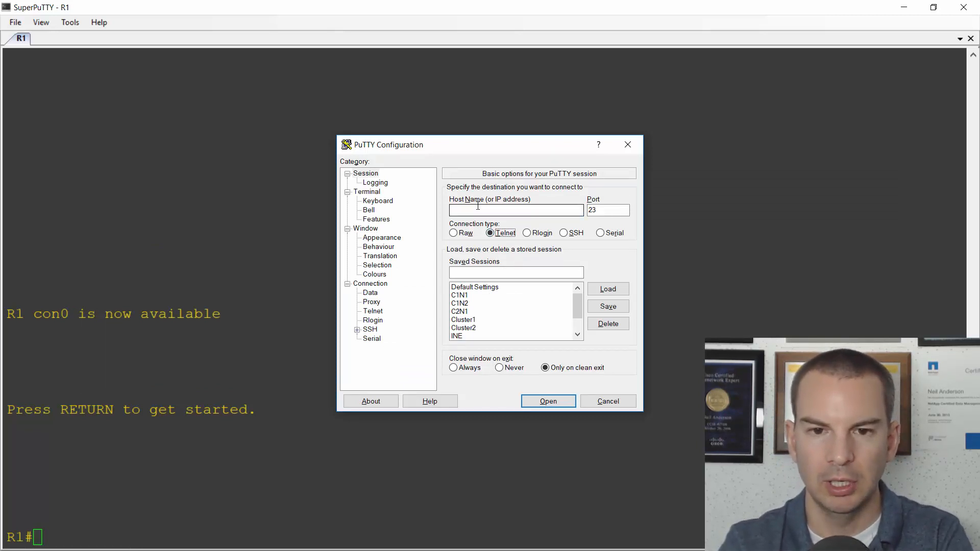
type("10.0.")
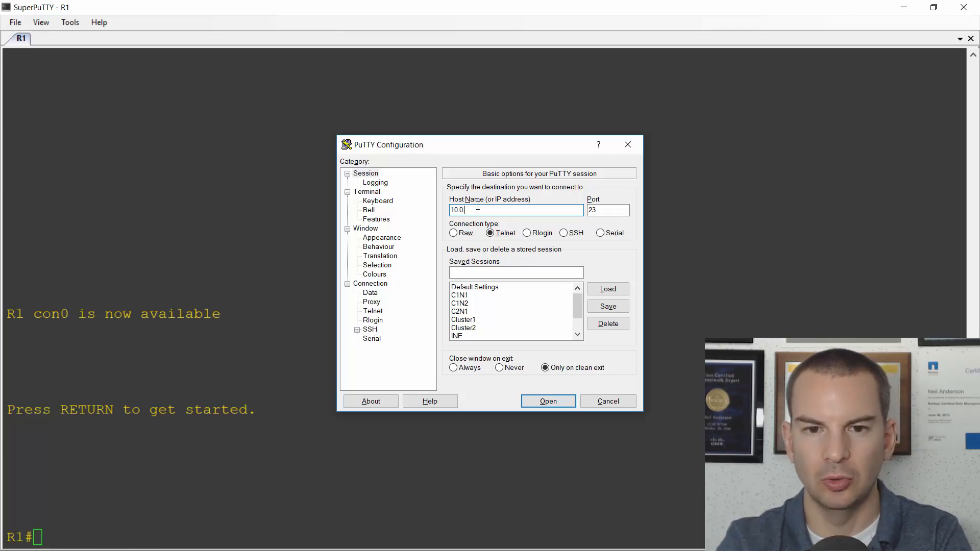
left_click(548, 401)
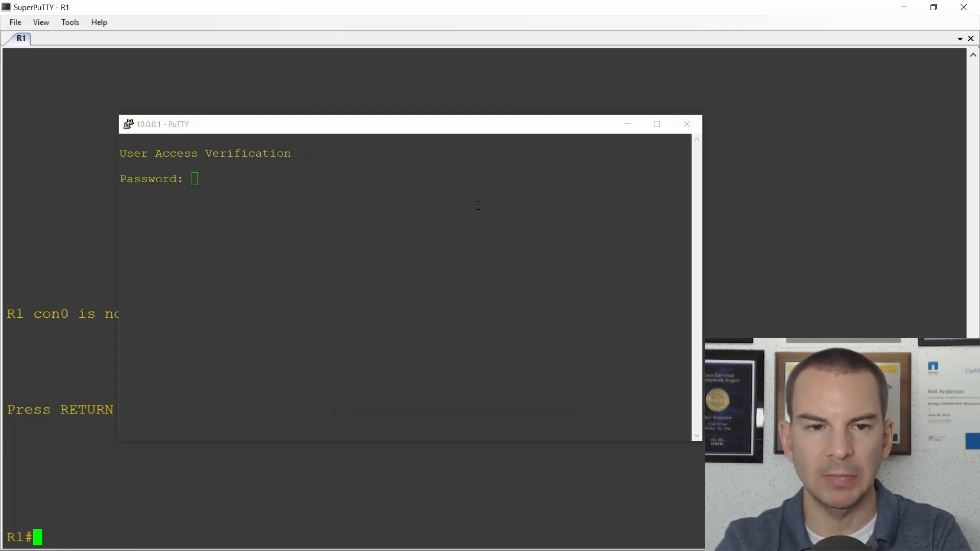
type("Falc")
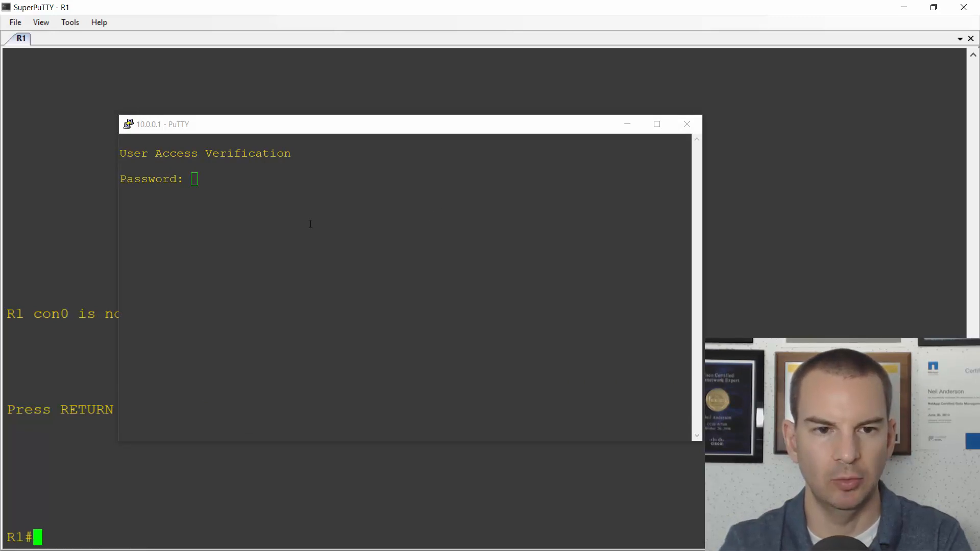
left_click(406, 124)
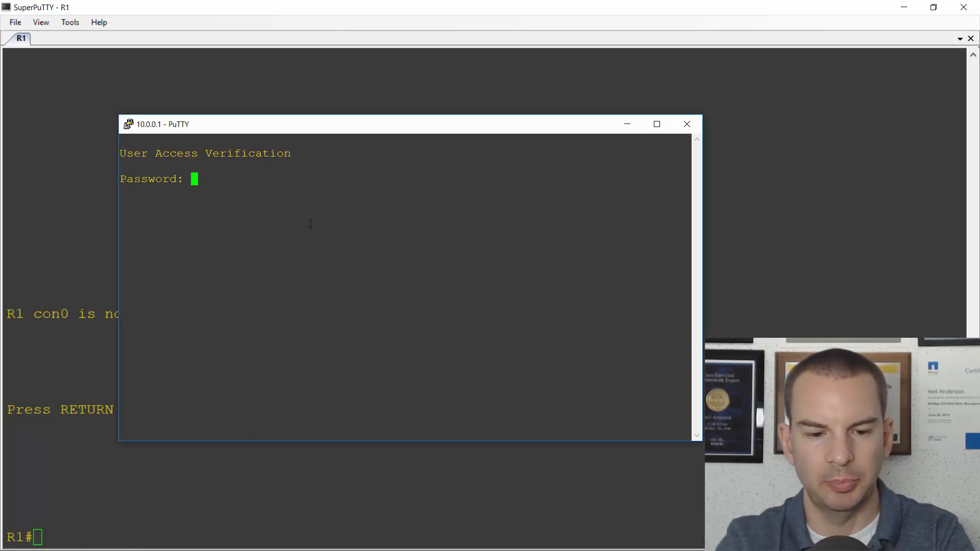
type("en")
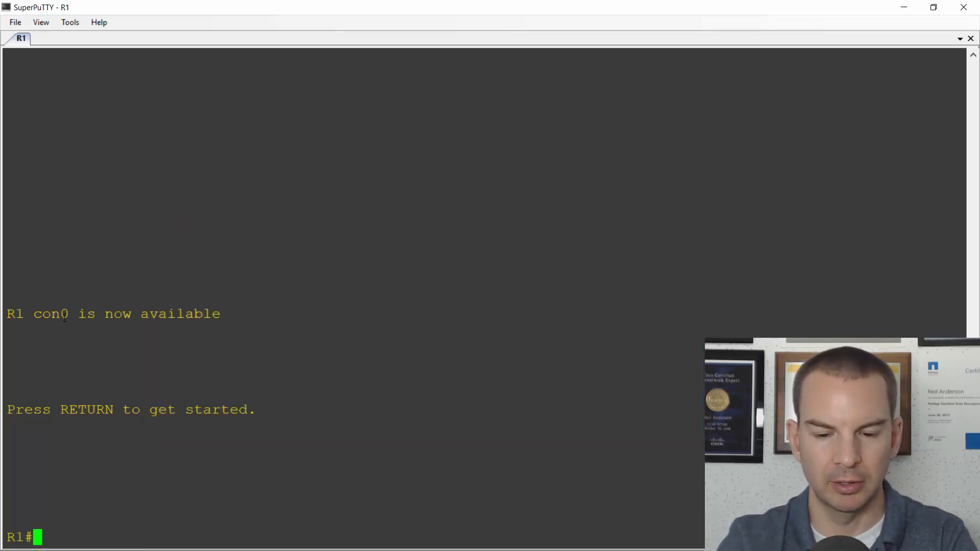
Step: Run show logging on the R1 console, then switch to another window
type("show logging")
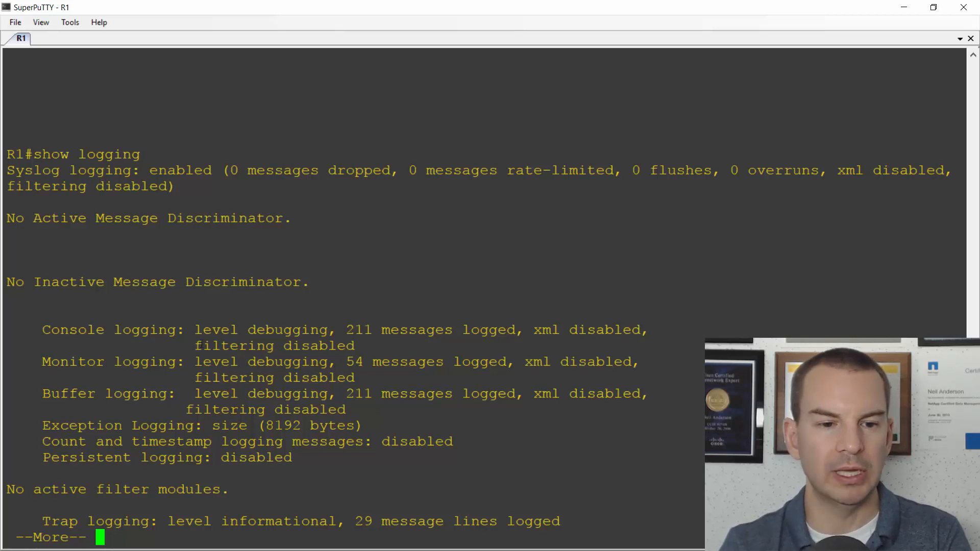
key("alt+tab")
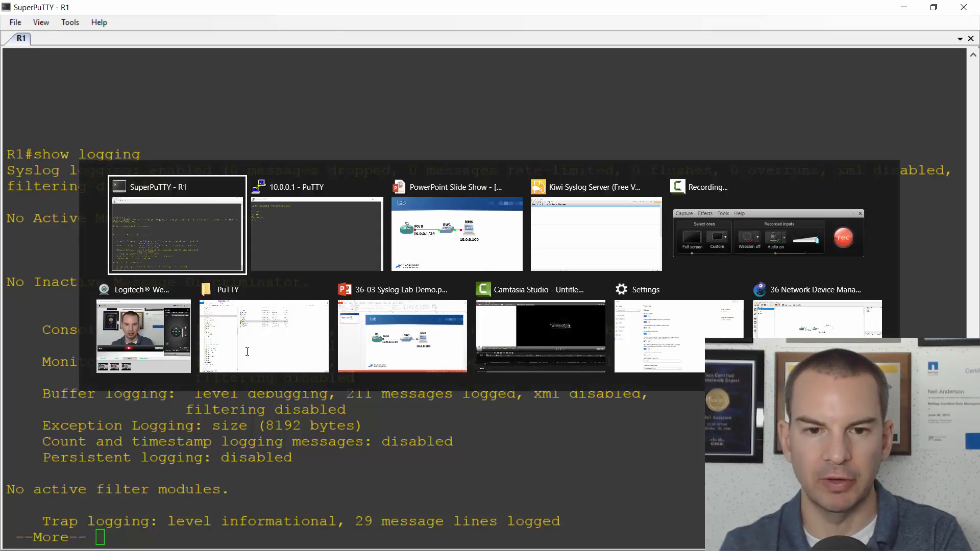
Step: Over Telnet, enter FastEthernet3/0, check ip int brief, and shut the interface
left_click(315, 187)
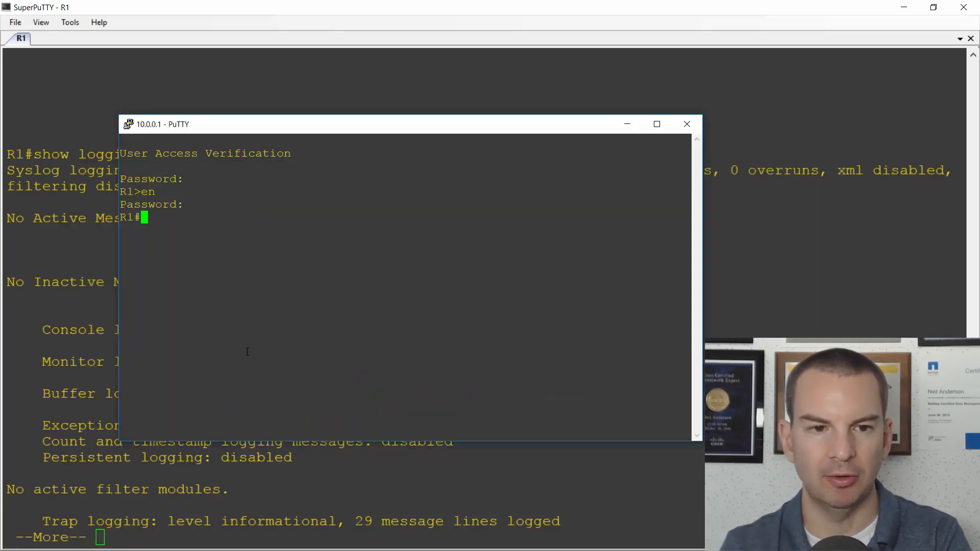
type("config t")
type("int")
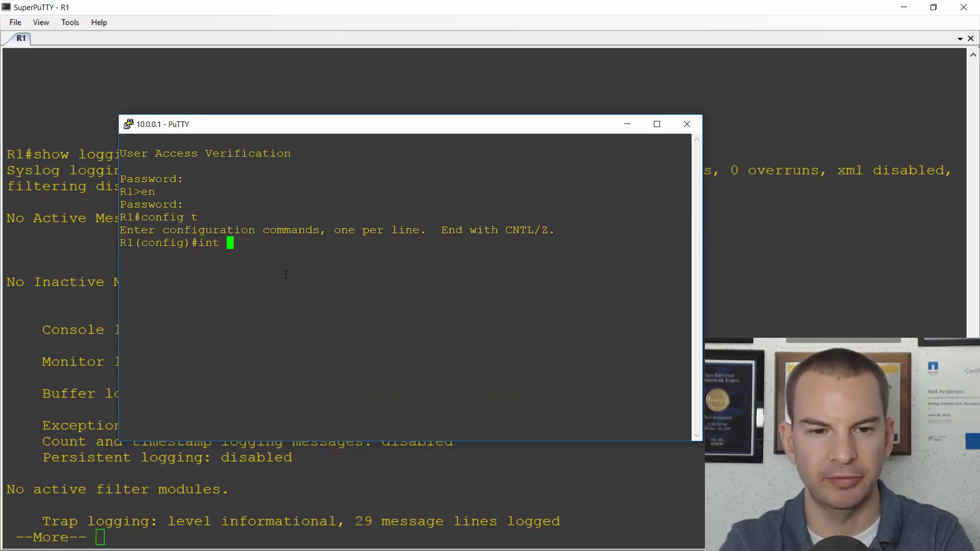
type("f3/0")
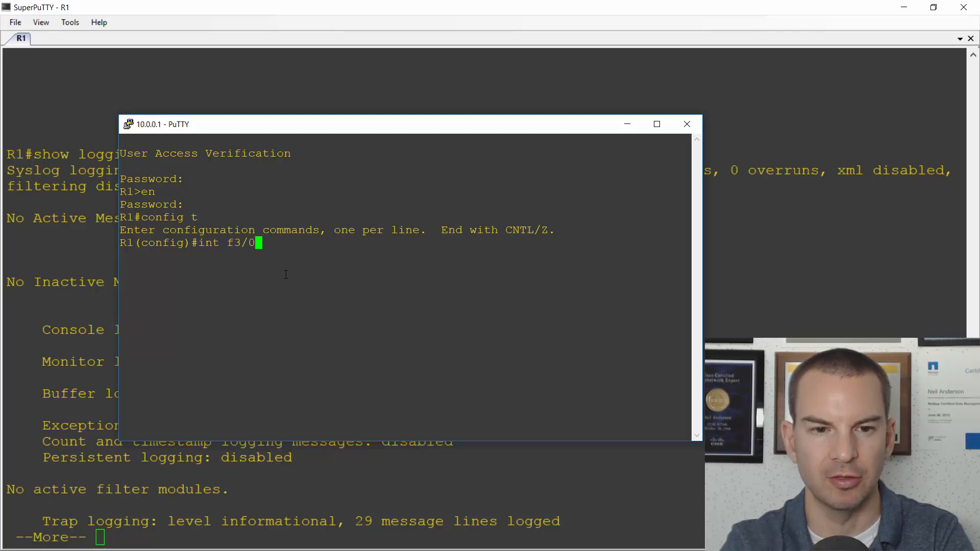
type("do")
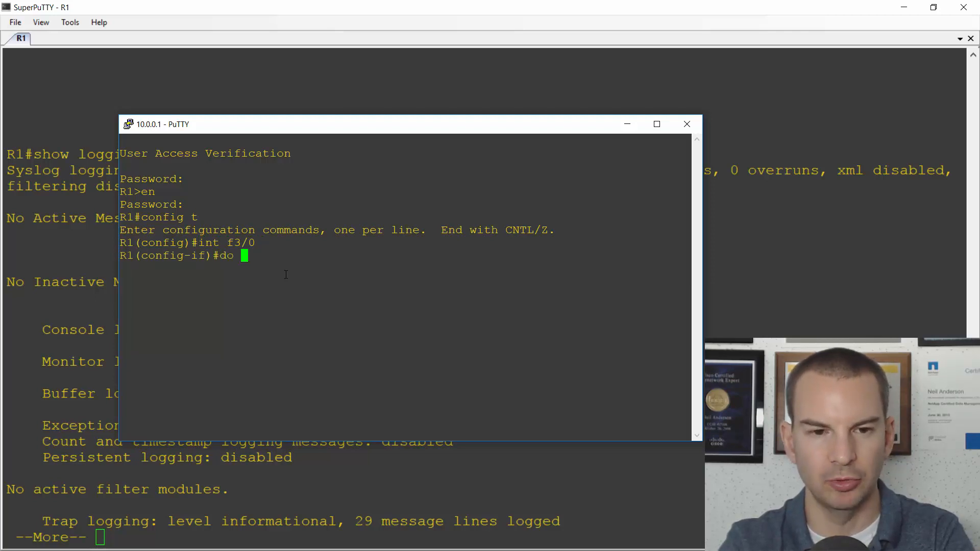
type("sh ip int brief")
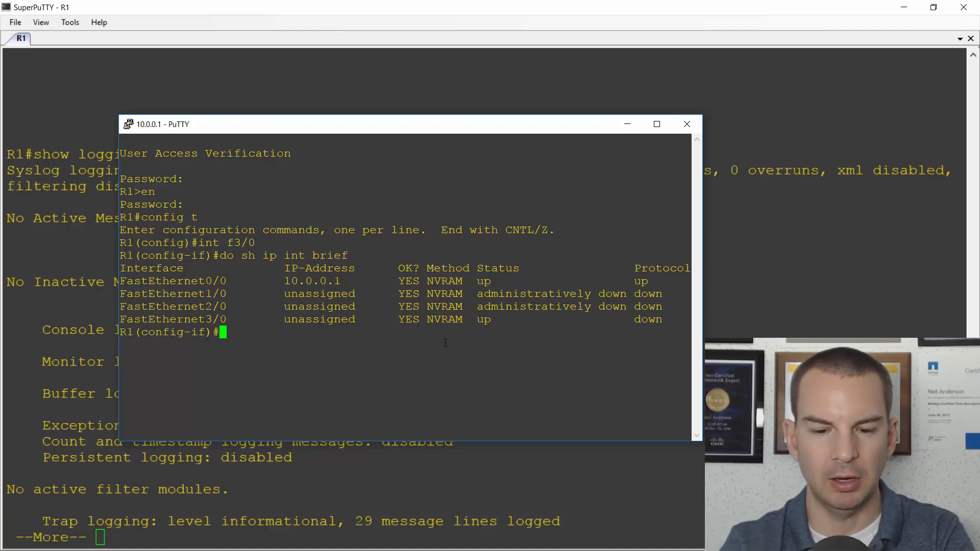
type("shut")
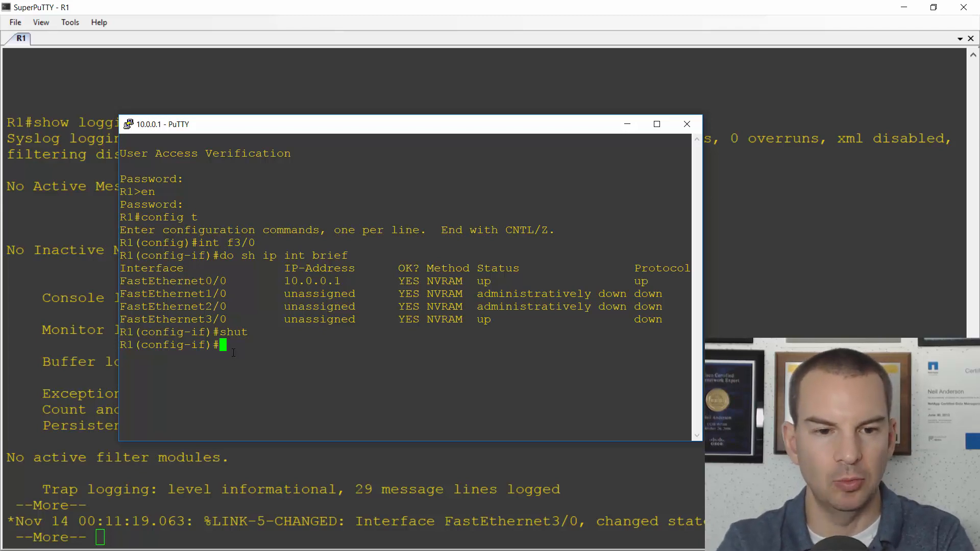
Step: Disable console logging and set monitor logging to level 5
type("exit")
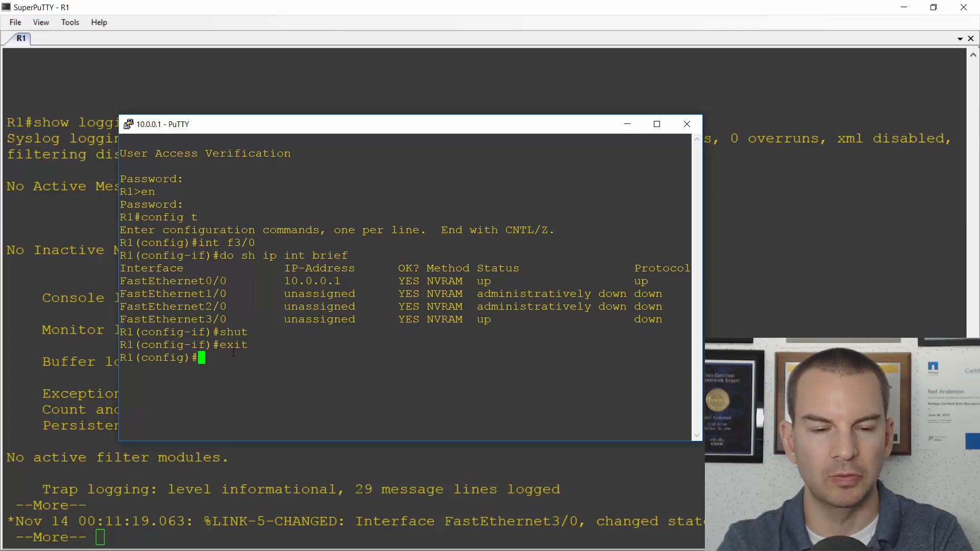
type("no logg")
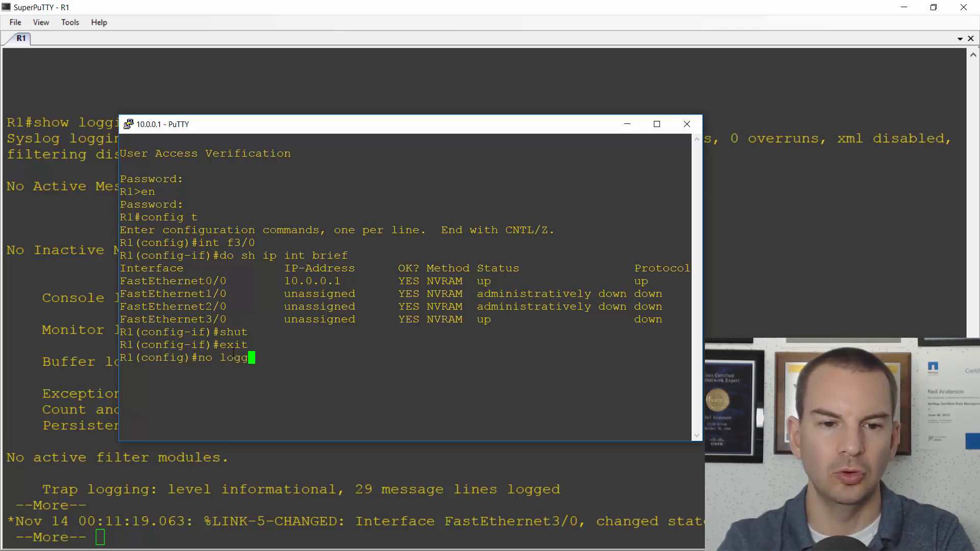
type("ing console")
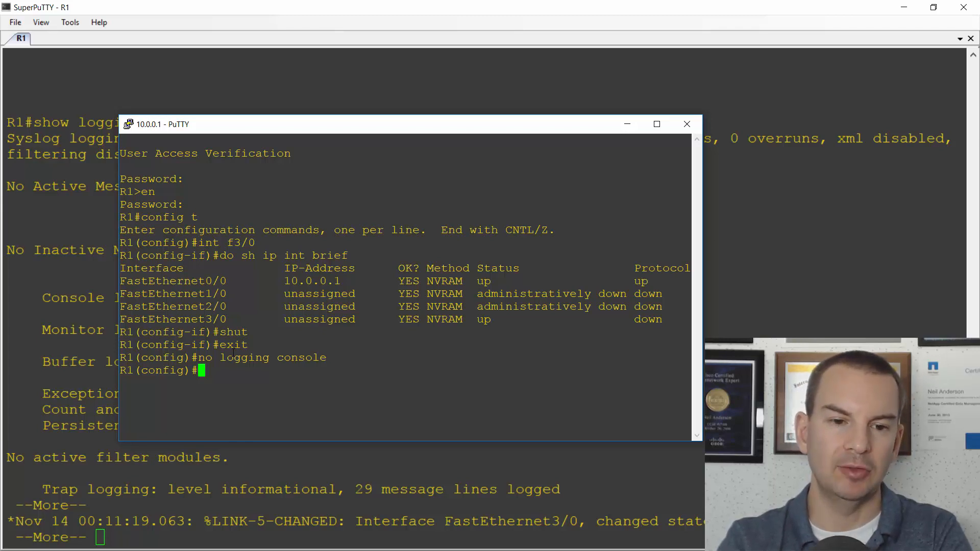
type("logging")
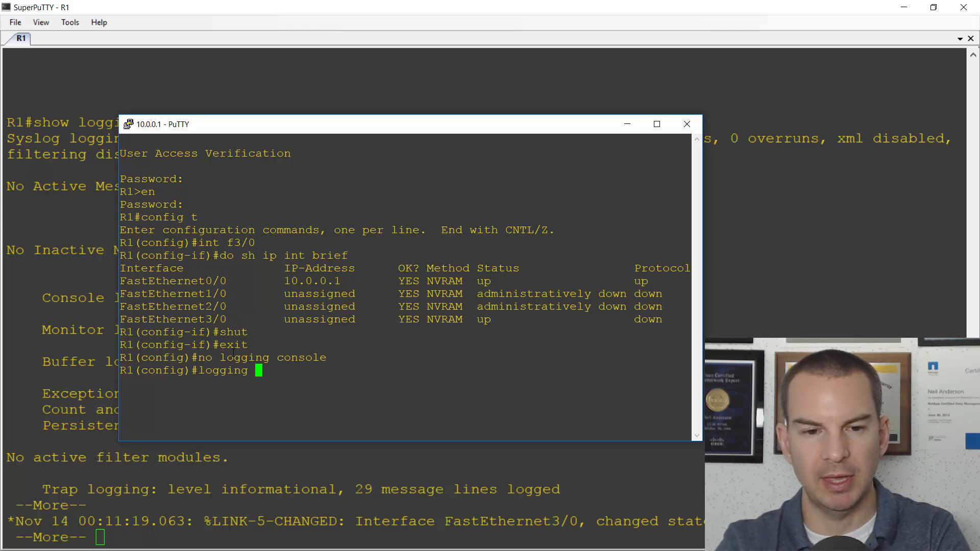
type("mon")
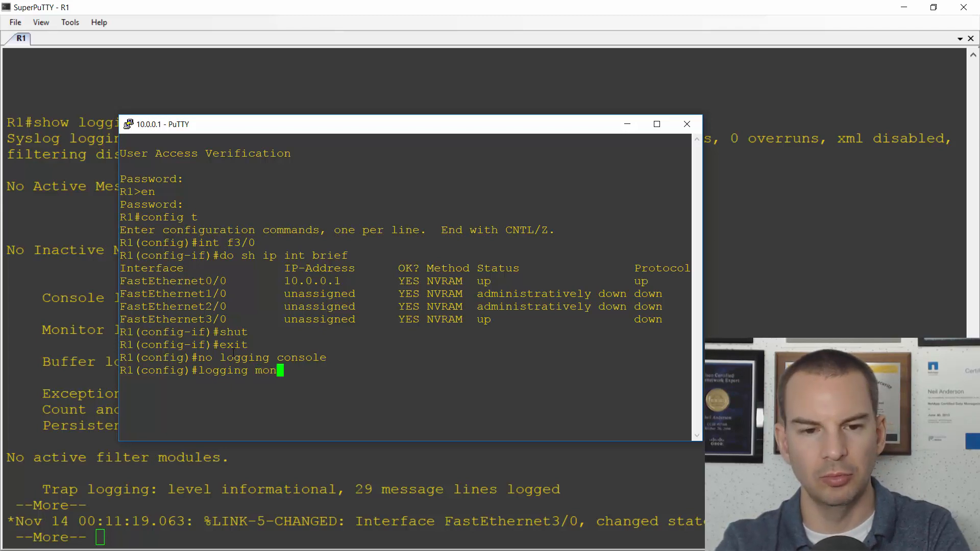
type("tor")
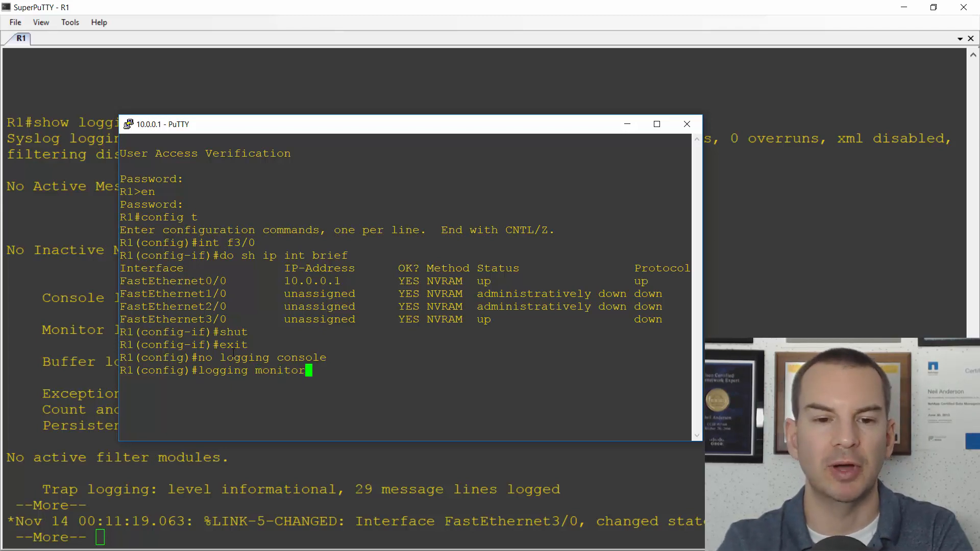
type("5")
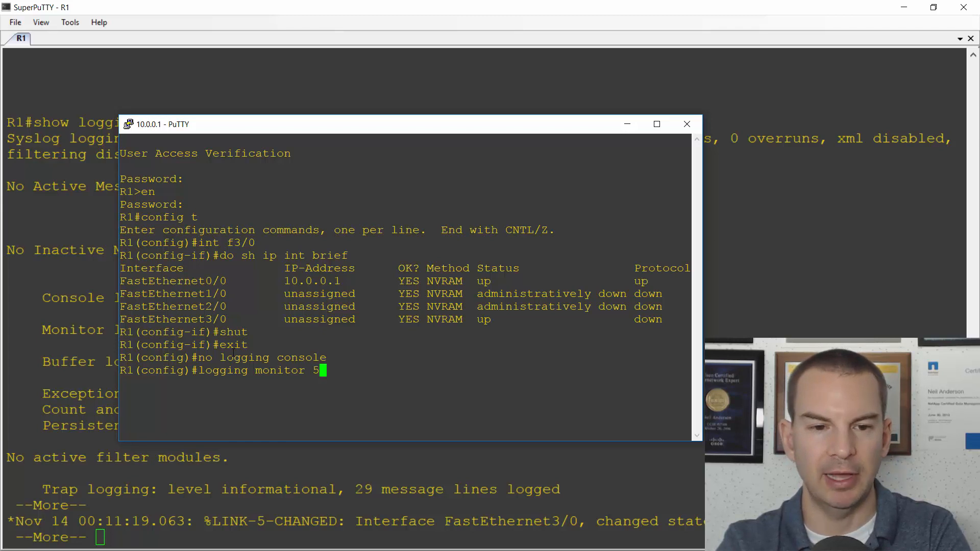
Step: Enable terminal monitor and re-enter configuration mode
type("end")
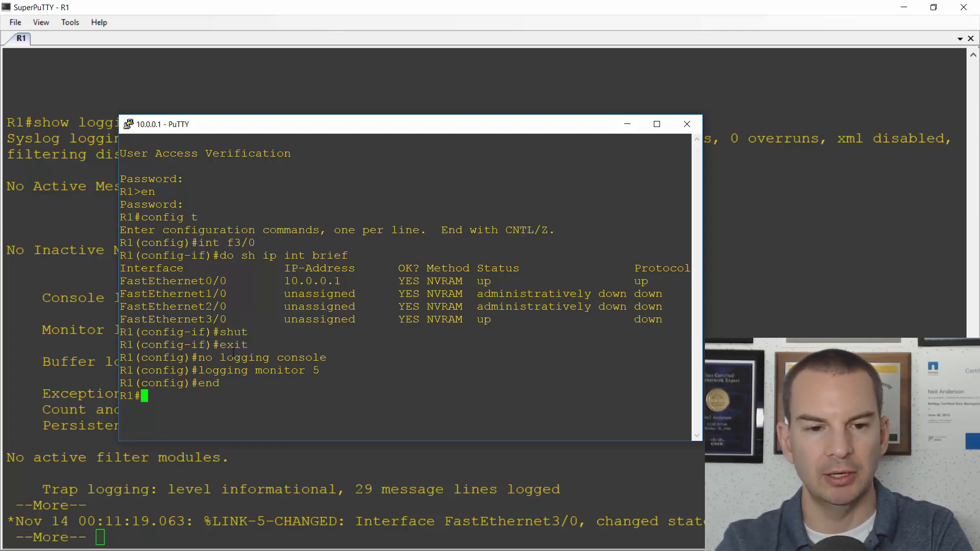
type("terminal m")
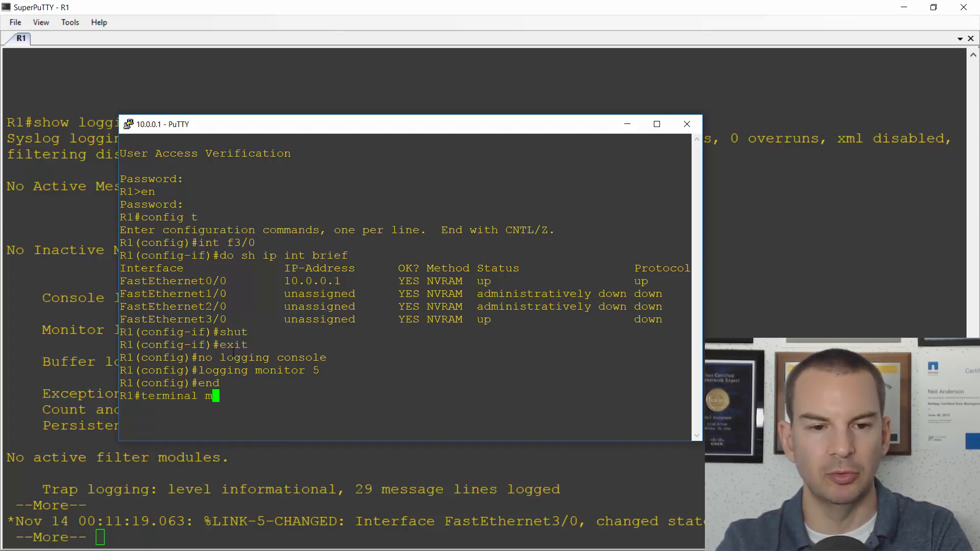
type("onitor")
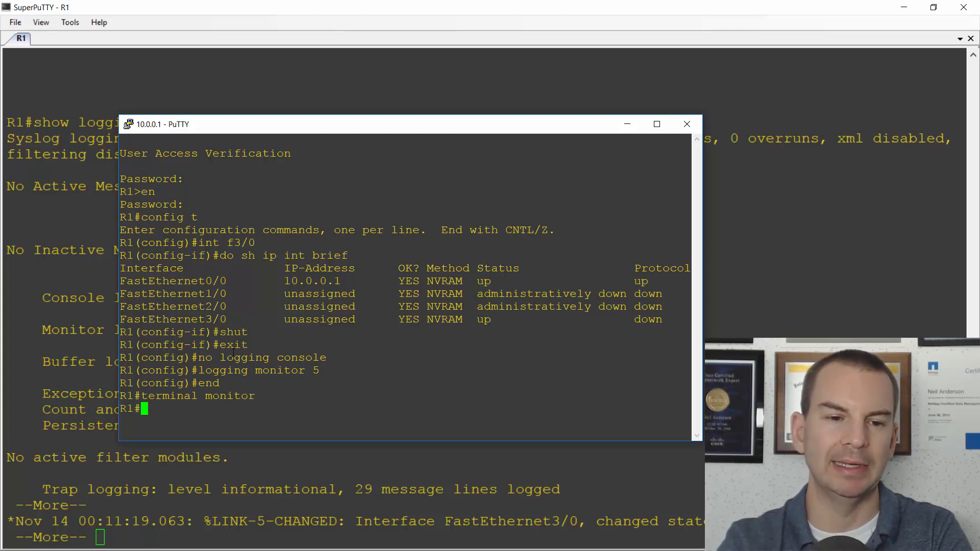
type("config t")
type("int f3/0")
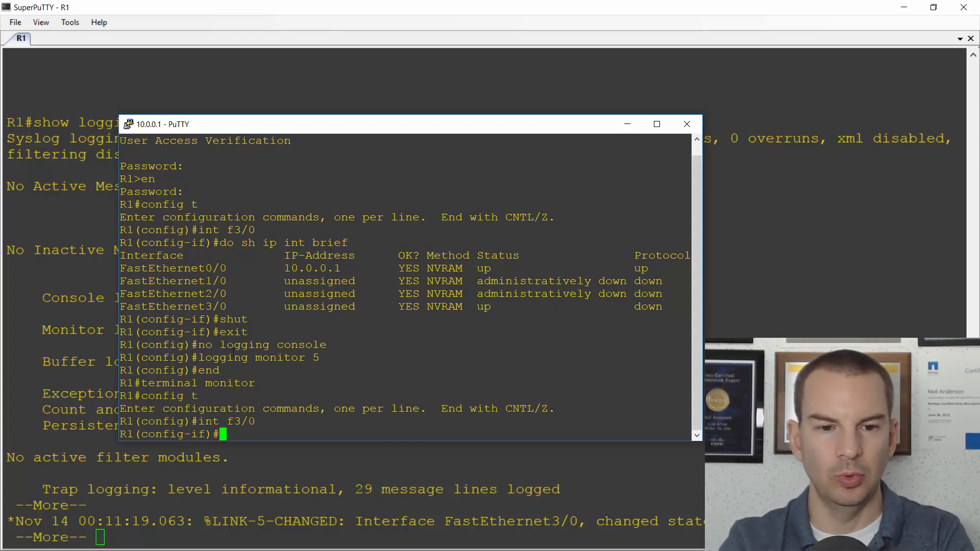
Step: Bring FastEthernet3/0 up with no shut, exit, and run show logging
type("no shut")
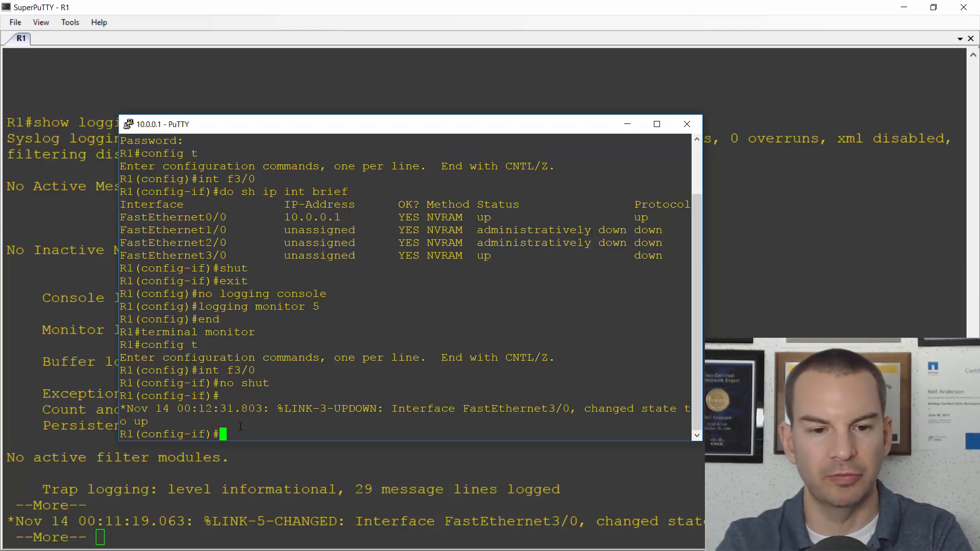
type("exit")
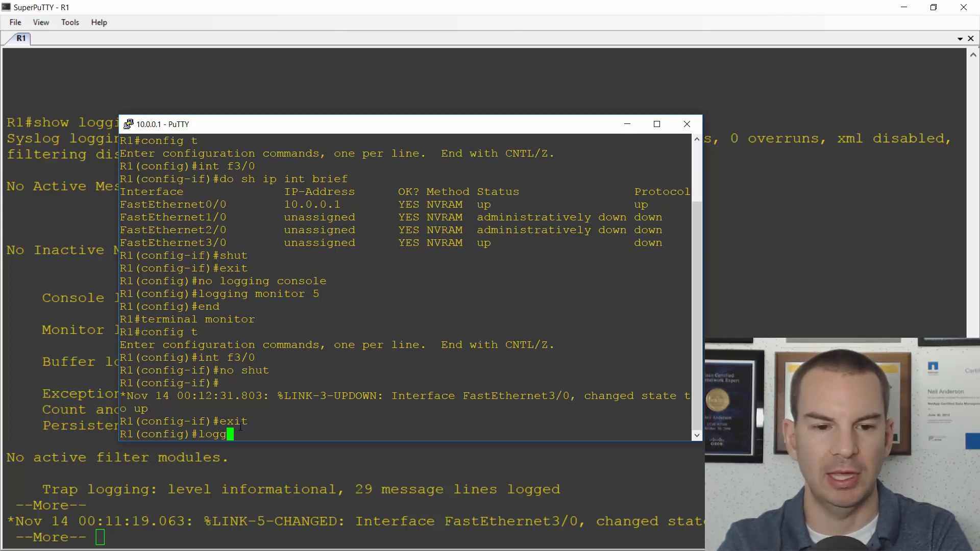
type("ing buf")
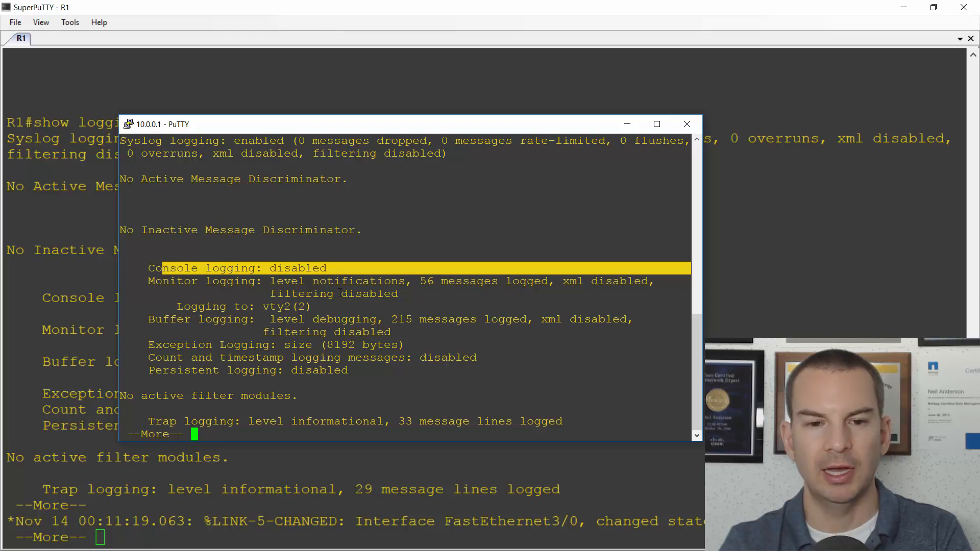
Step: Mark the 215 buffered message count and page to the end of the log
double_click(375, 281)
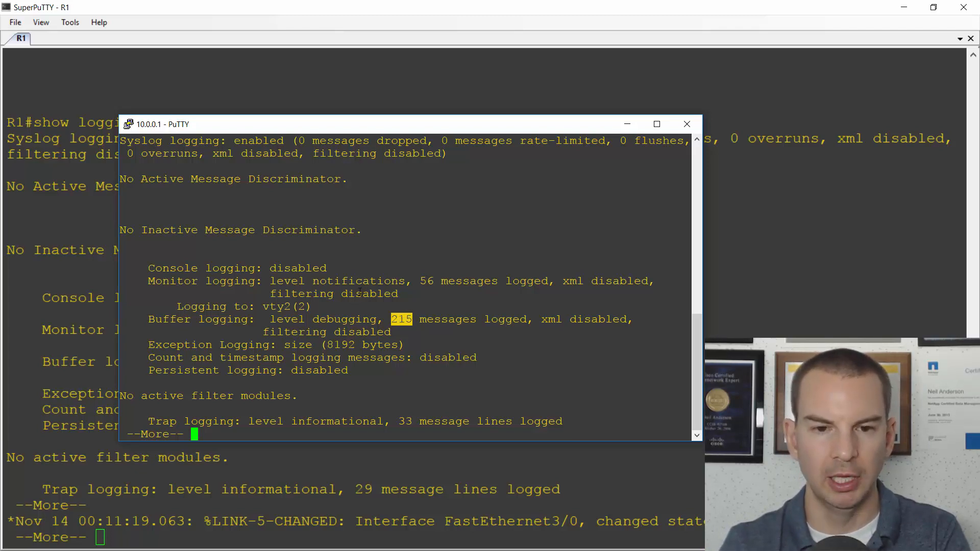
key("space")
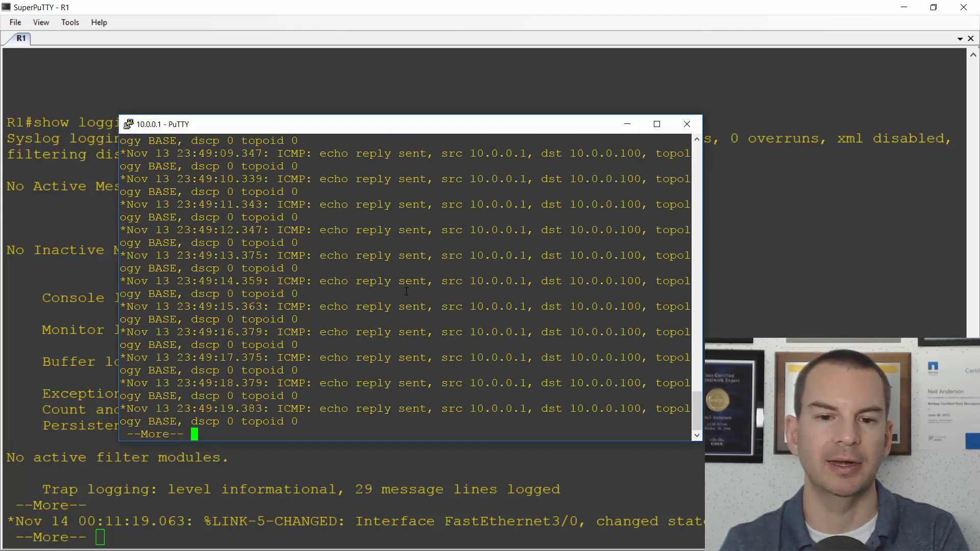
key("space")
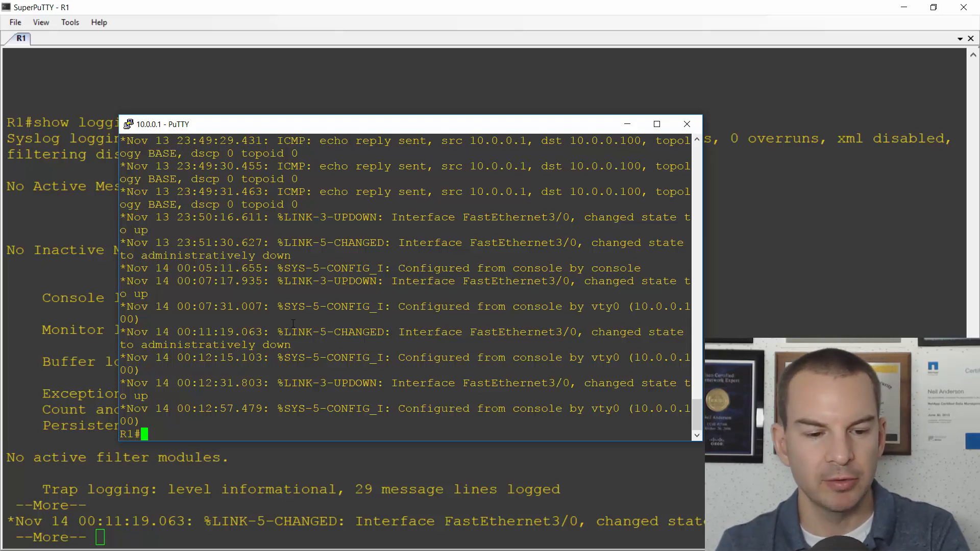
Step: Send R1's syslog to 10.0.0.100 with trap level debugging
key("alt+tab")
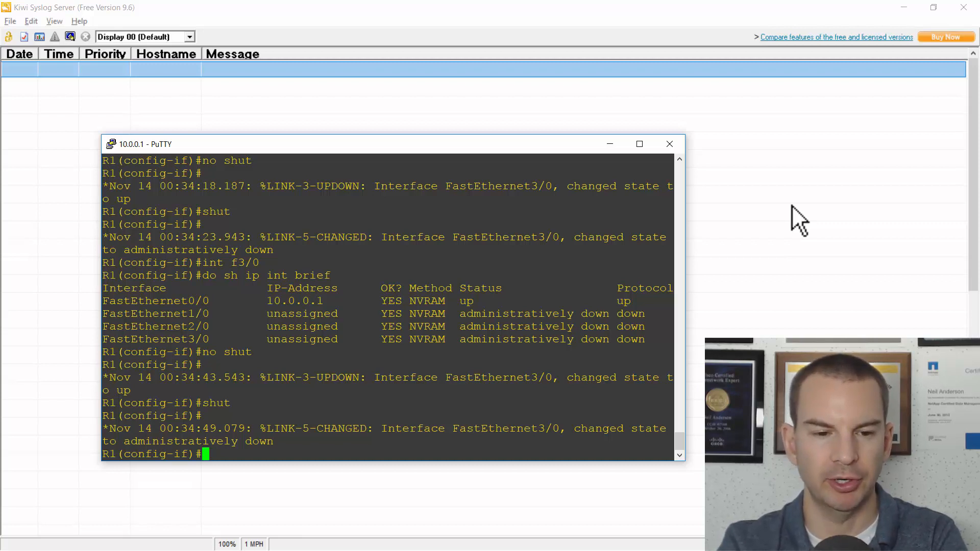
type("exit")
type("lo")
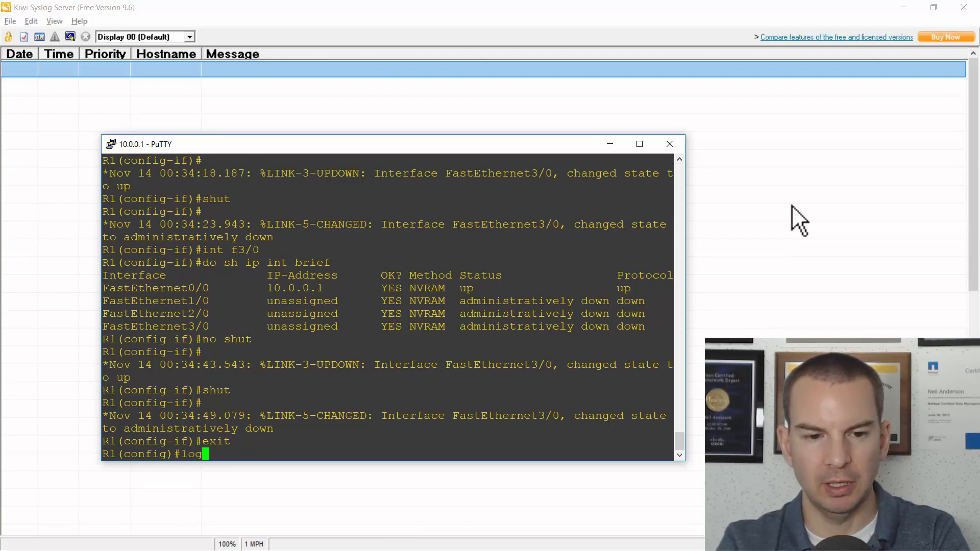
type("ging 10")
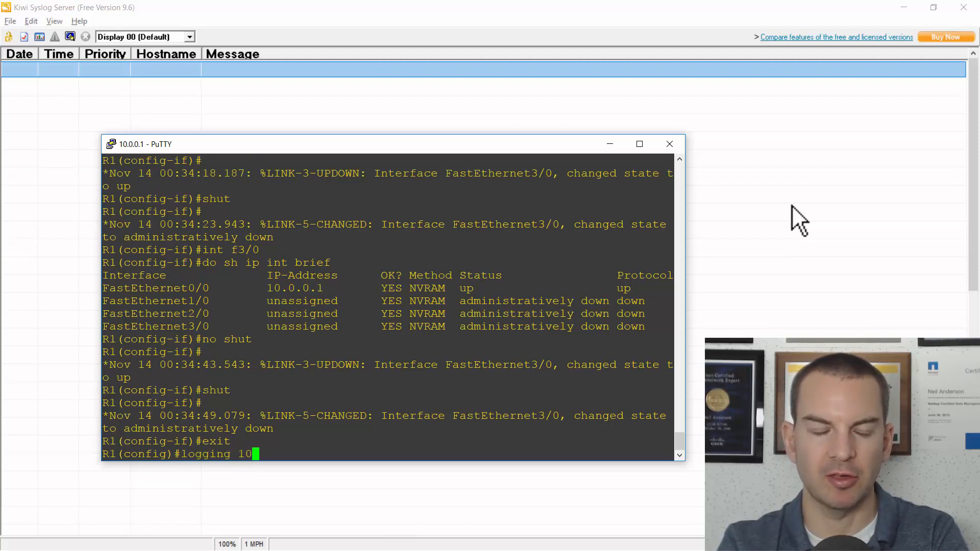
type(".0.0.100")
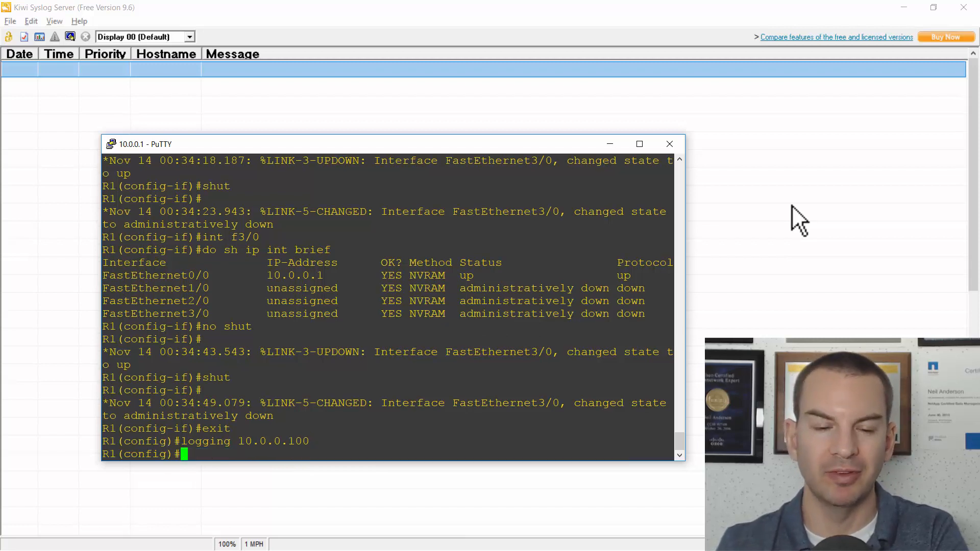
type("lo")
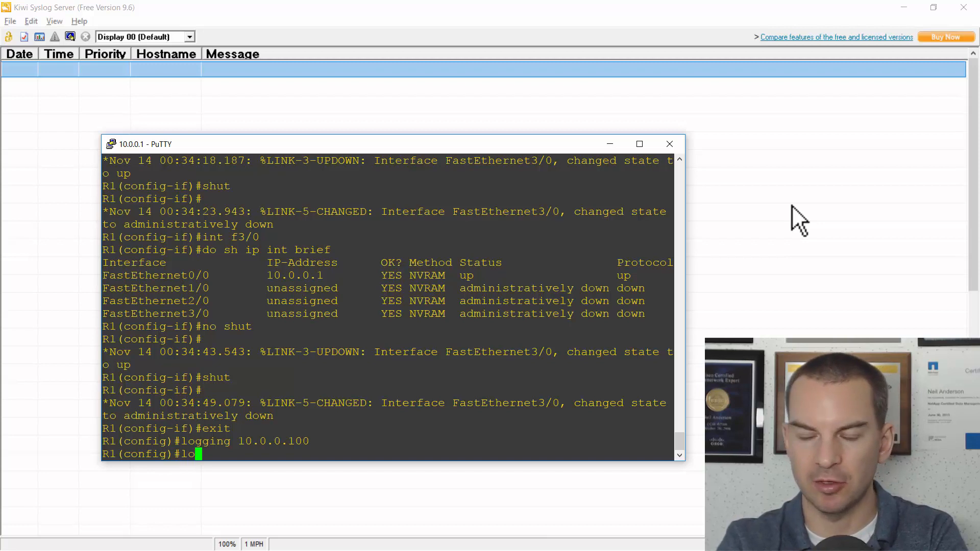
type("gging trap")
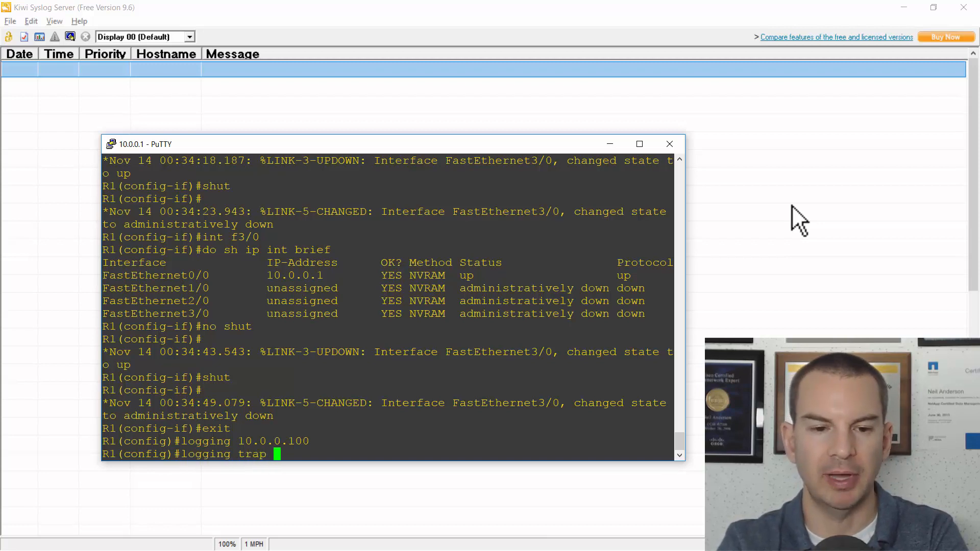
type("debugging")
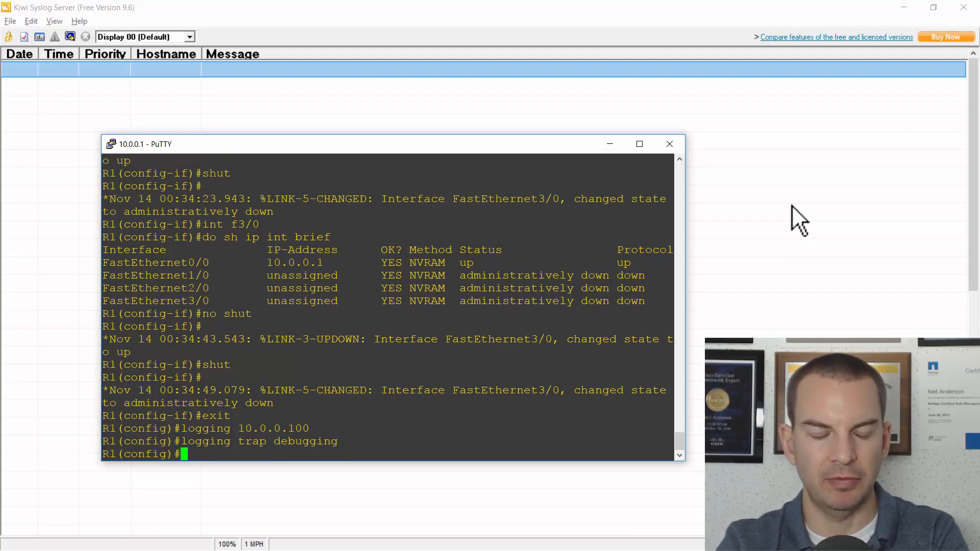
Step: Re-enter FastEthernet3/0 and list interfaces with do sh ip int brief
type("int f")
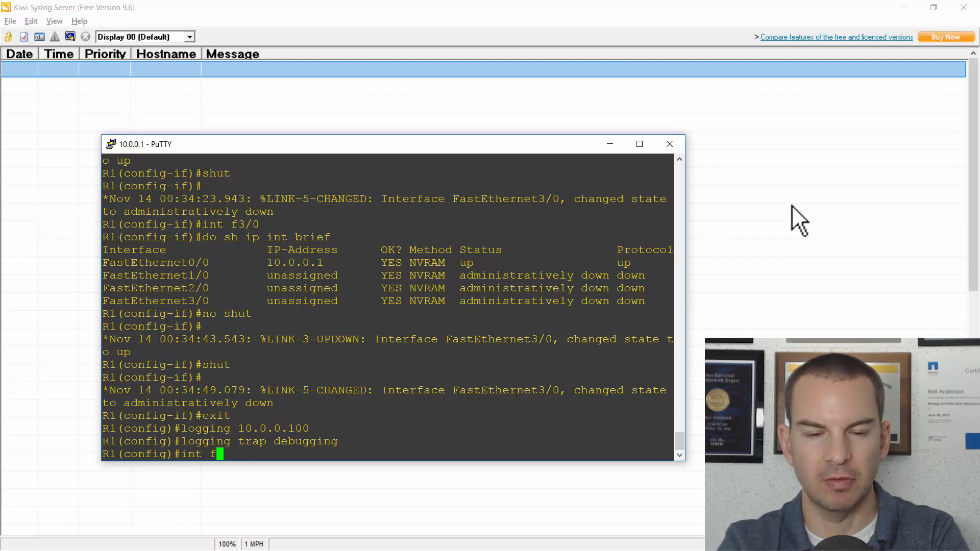
type("3/0")
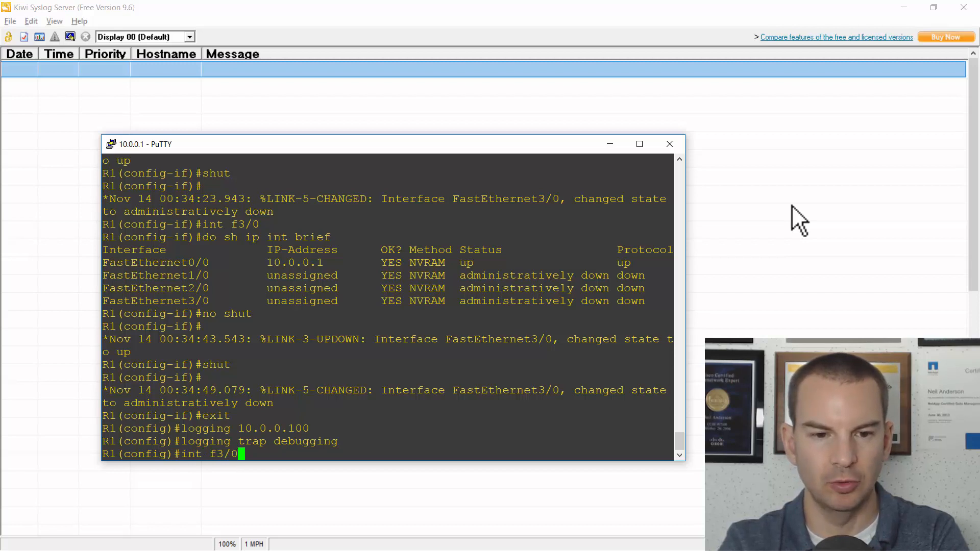
type("do sh ip int brief")
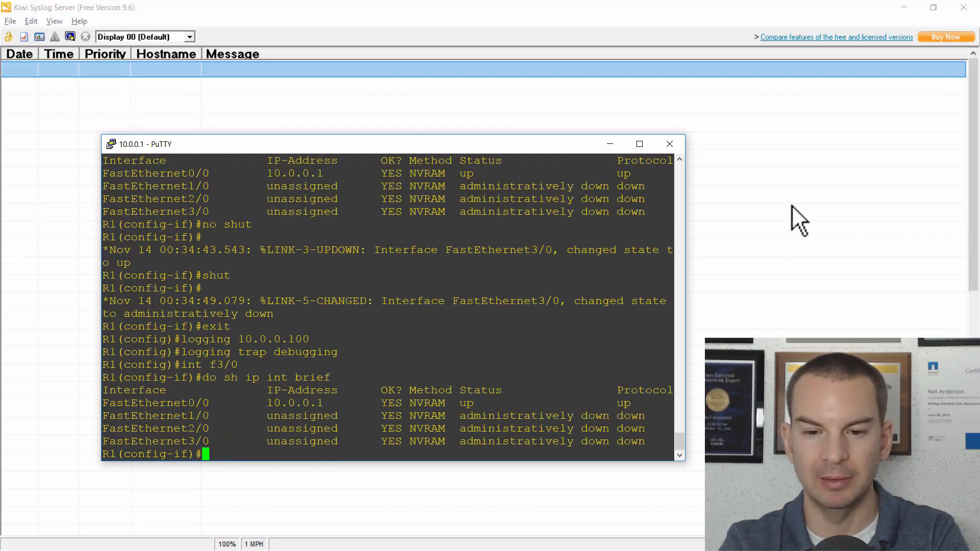
Step: Bring FastEthernet3/0 up with no shut, then shut it again
type("no shut")
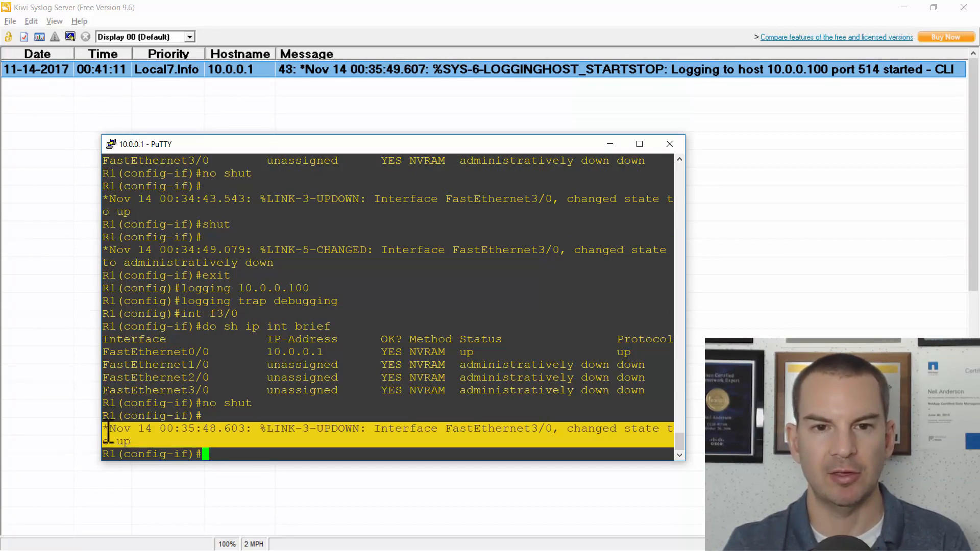
mouse_move(346, 84)
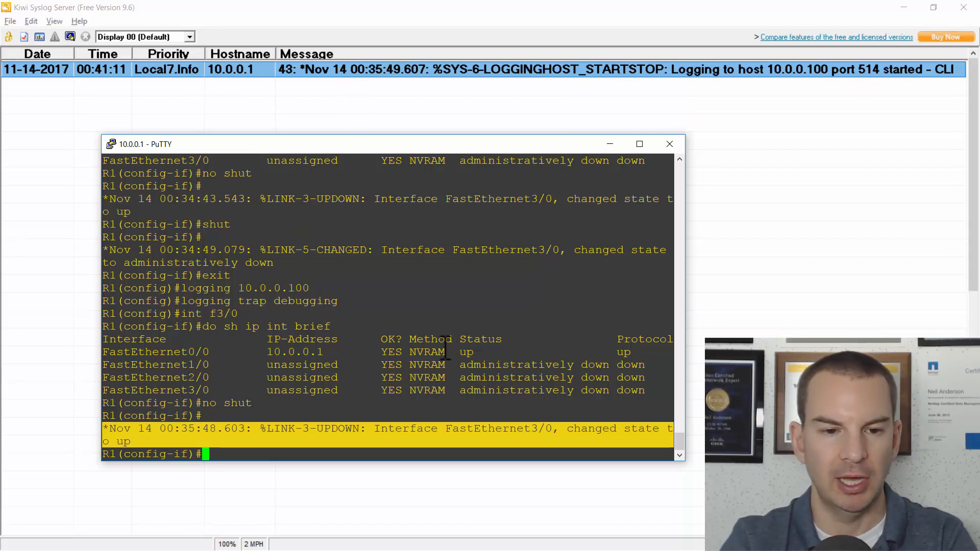
type("shut")
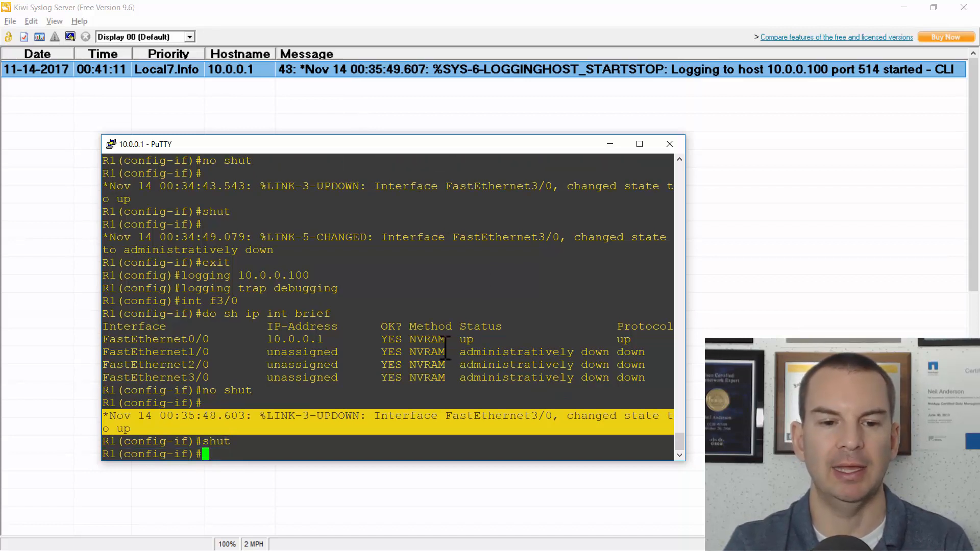